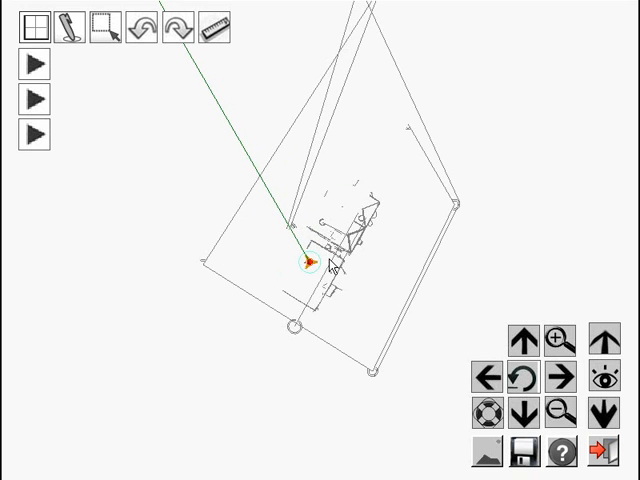
mouse_move(131, 93)
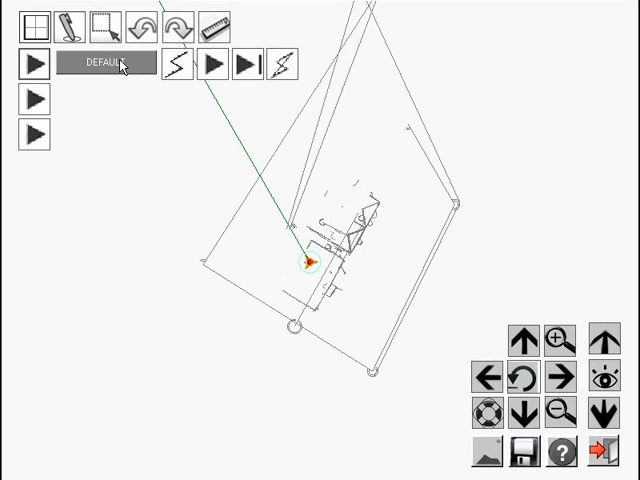
mouse_move(228, 68)
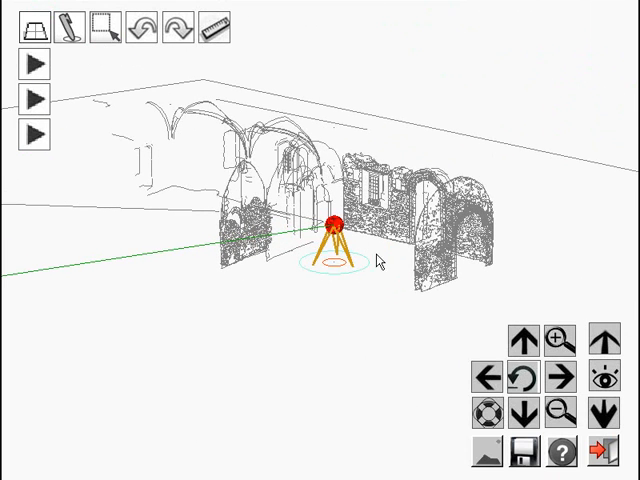
mouse_move(325, 272)
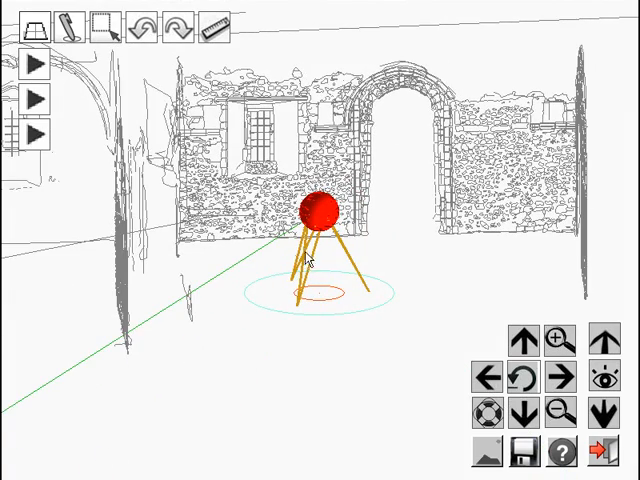
mouse_move(370, 238)
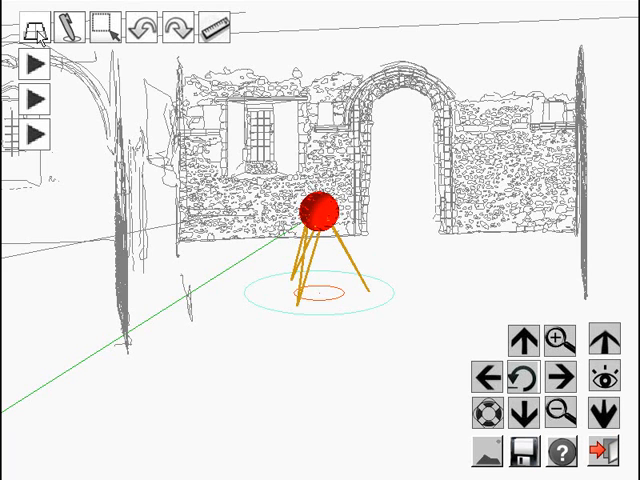
Switch to the total station's eyepiece view with its crosshair reticle
click(35, 32)
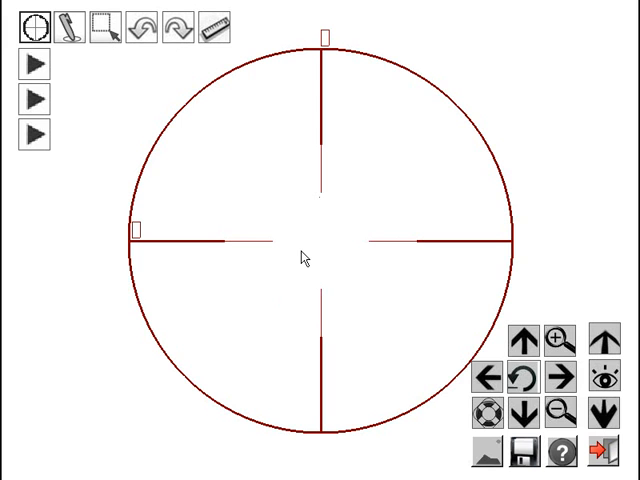
mouse_move(350, 259)
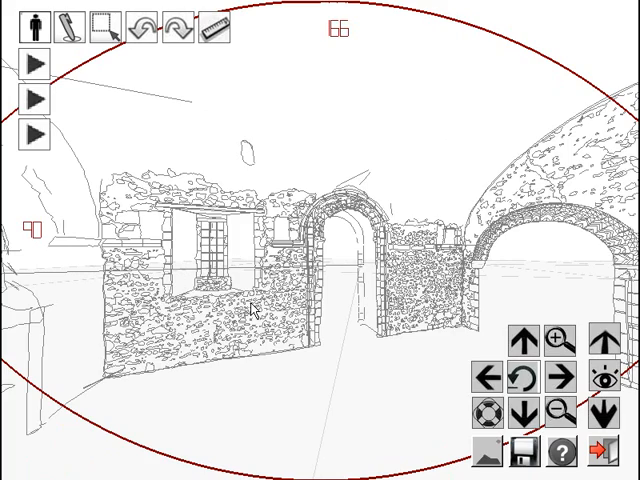
Aim the station's sighting view at the two stone arches of the ruin
click(525, 335)
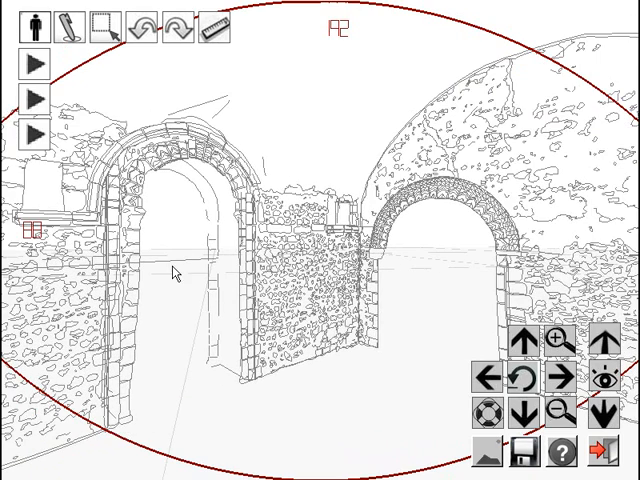
mouse_move(600, 340)
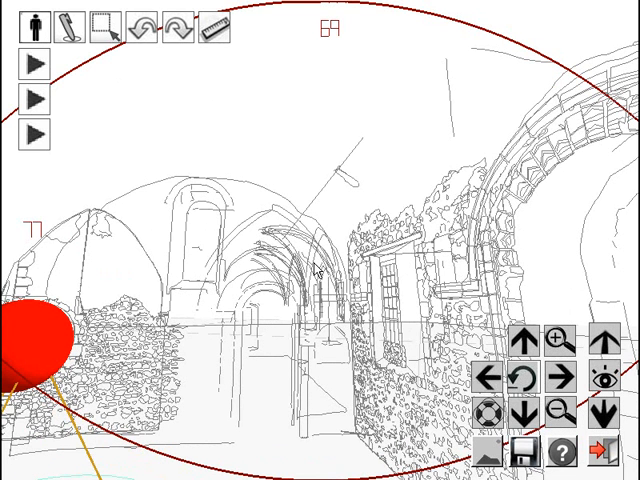
mouse_move(252, 104)
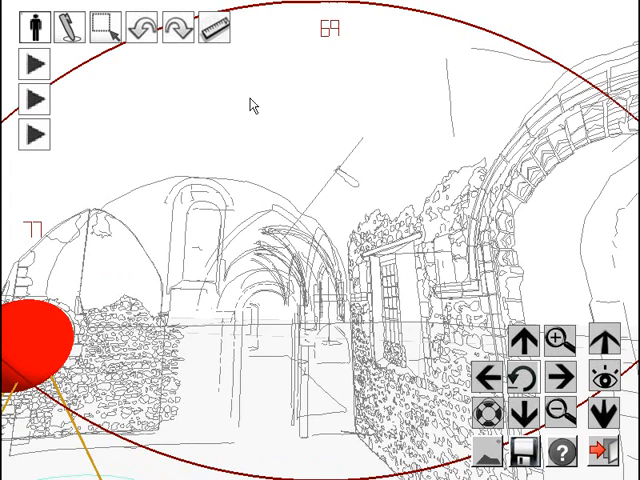
mouse_move(238, 352)
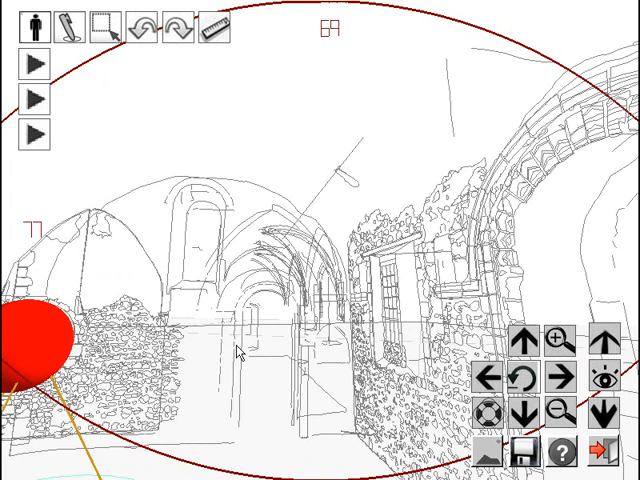